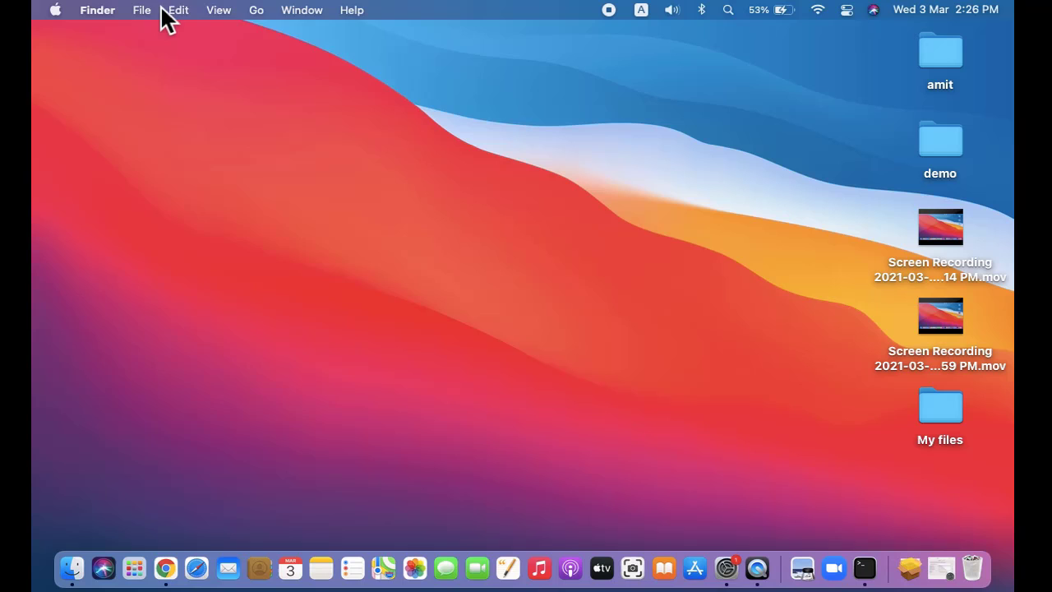
# Step: Open Finder's Go menu listing folder destinations and Go to Folder
pyautogui.click(256, 10)
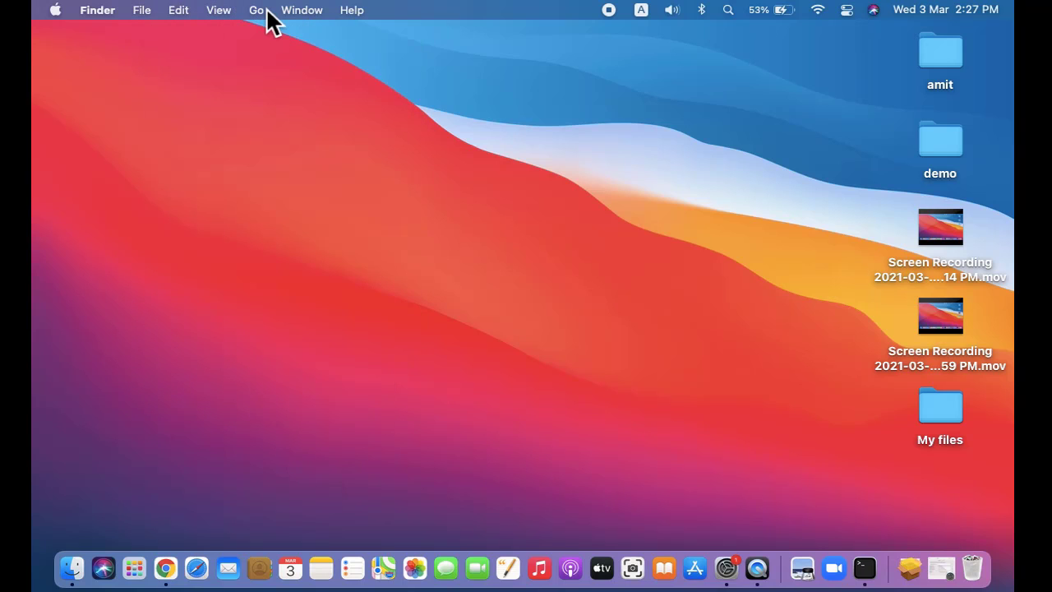
pyautogui.click(256, 10)
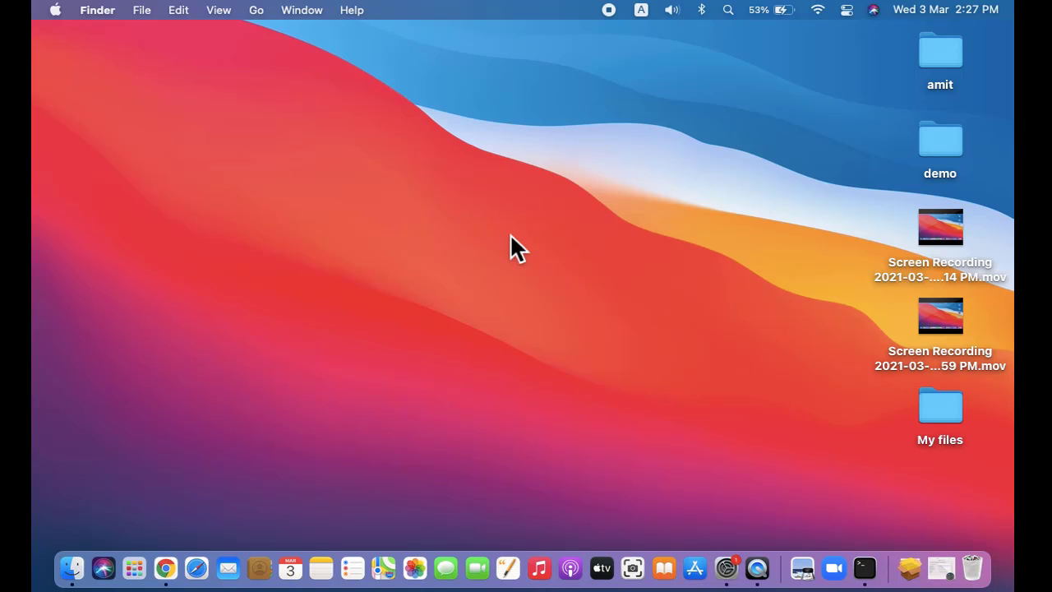
pyautogui.moveTo(340, 102)
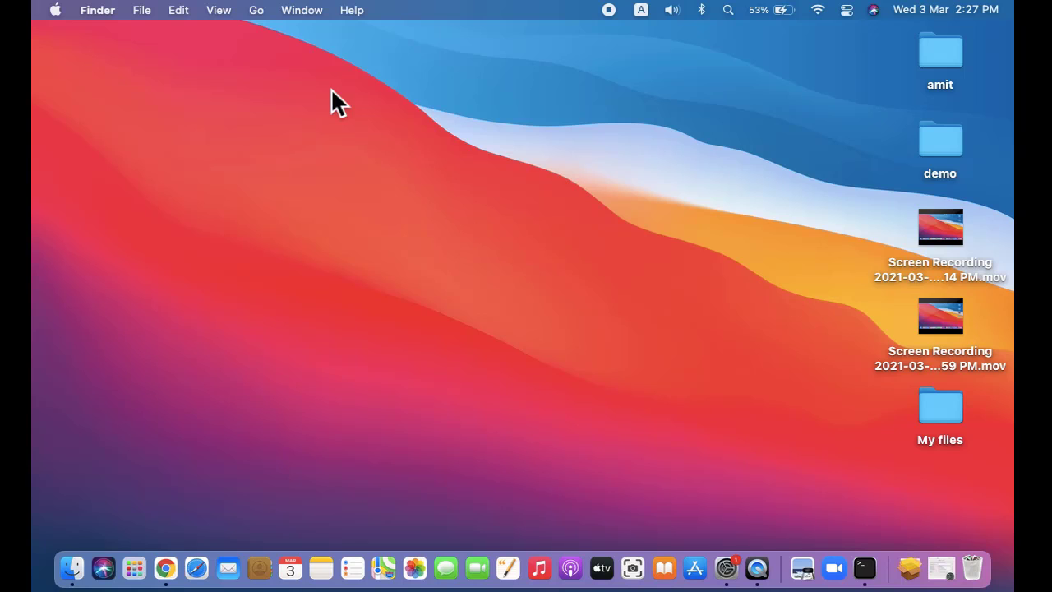
pyautogui.click(256, 10)
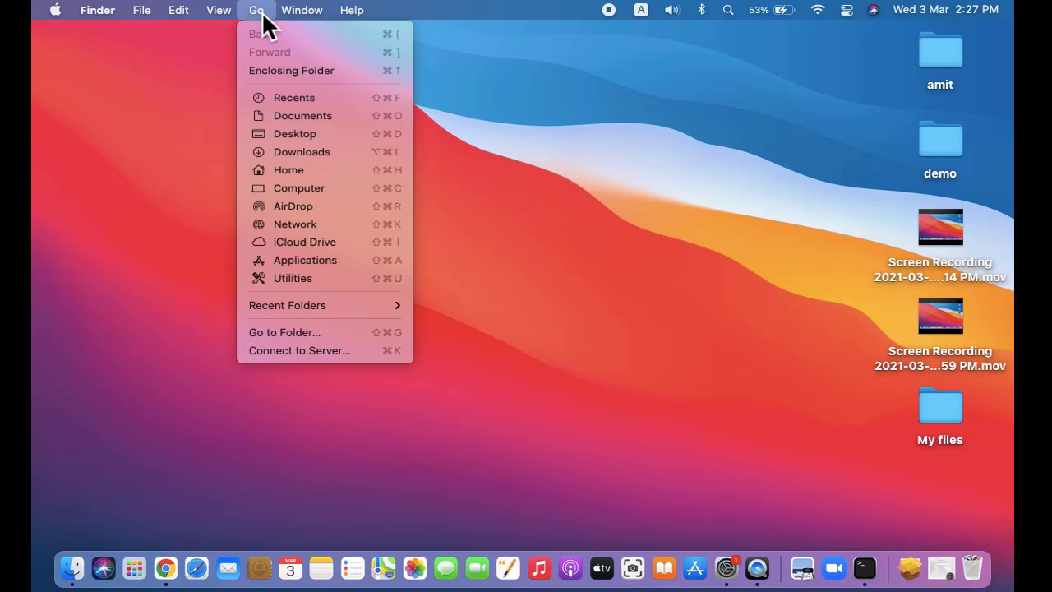
# Step: Go to the hidden /usr folder via Go to Folder
pyautogui.click(284, 332)
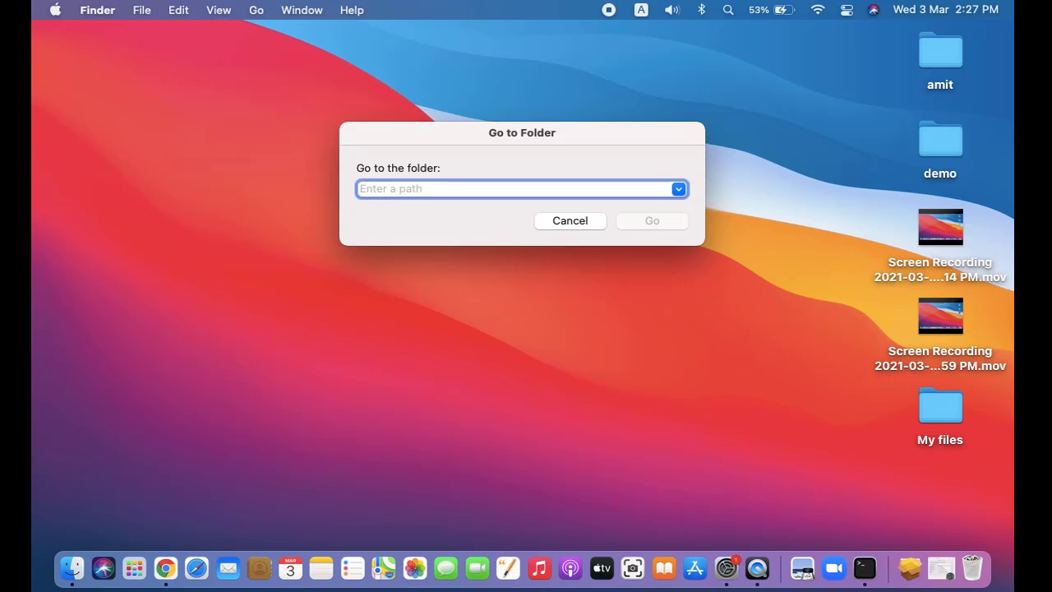
pyautogui.write('/u')
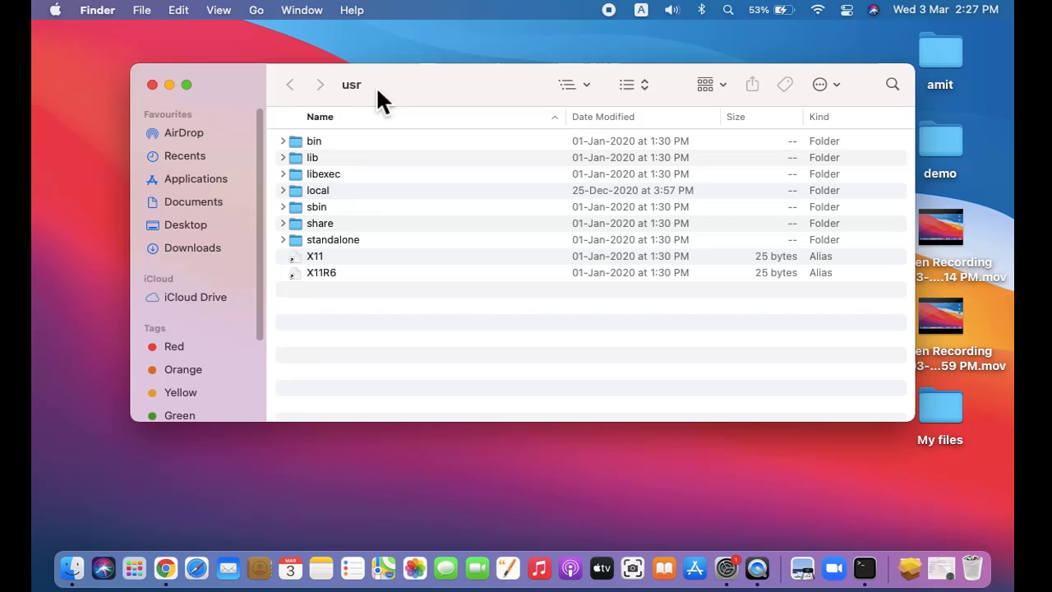
# Step: Expand local and open the mysql-8.0.22-macos10.15-x86_64 folder
pyautogui.click(283, 190)
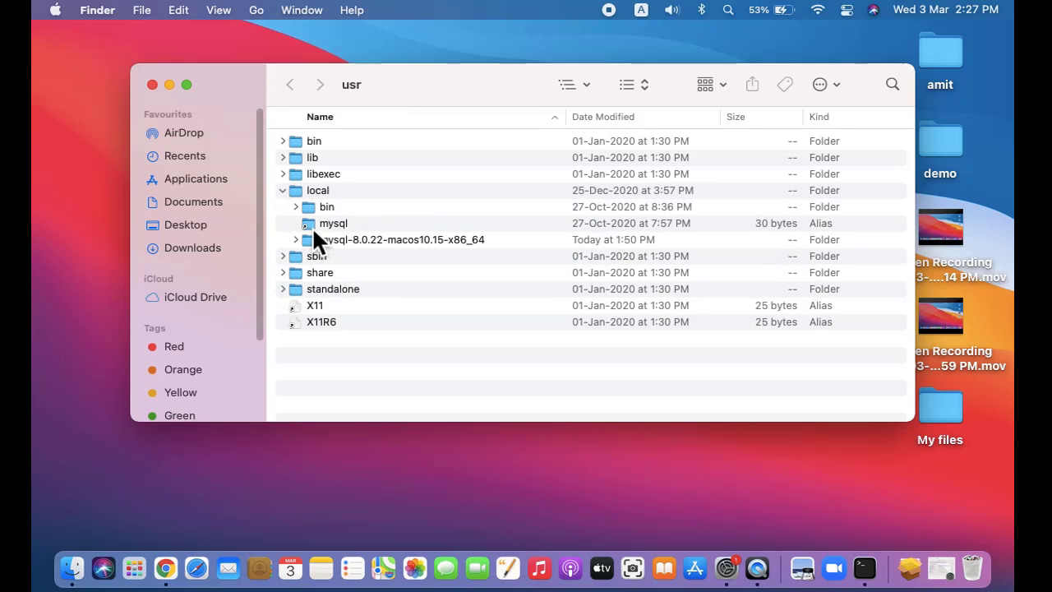
pyautogui.doubleClick(403, 239)
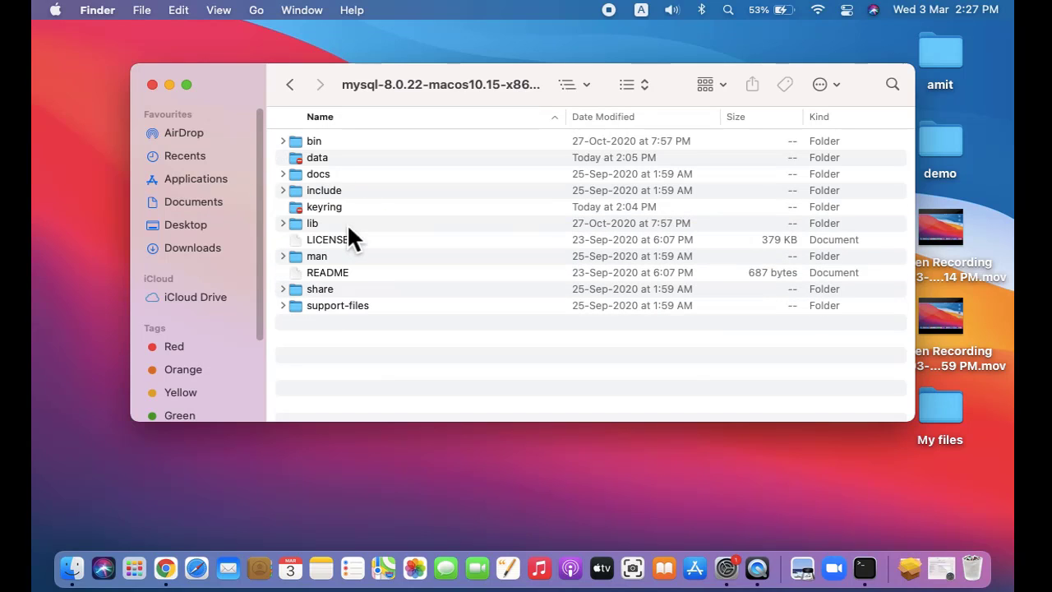
pyautogui.moveTo(317, 160)
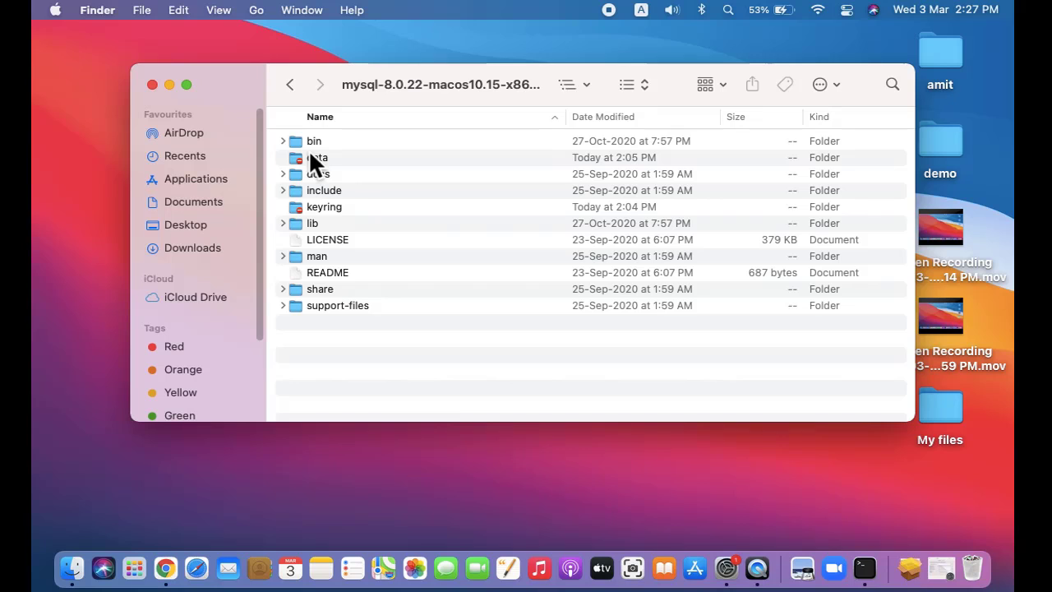
pyautogui.moveTo(296, 153)
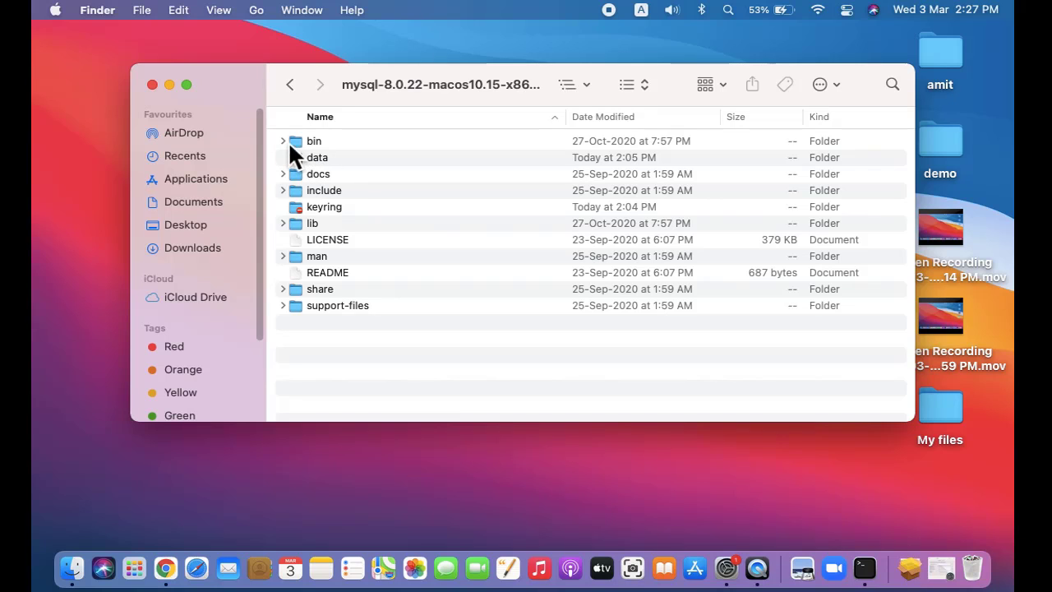
pyautogui.click(289, 84)
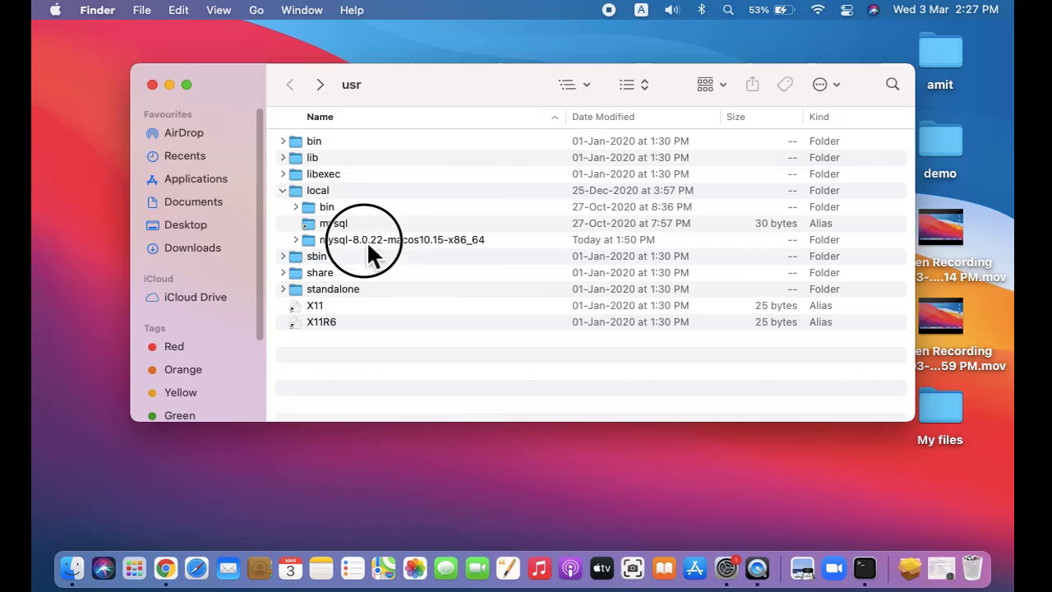
pyautogui.doubleClick(403, 239)
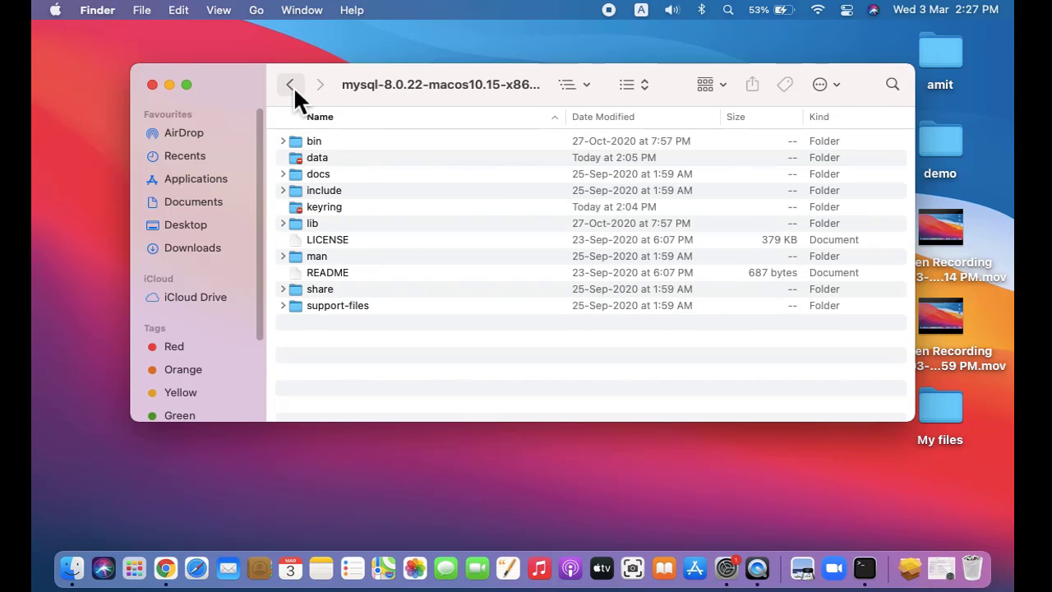
# Step: Launch a new Terminal window at the MySQL bin folder from its context menu
pyautogui.rightClick(315, 140)
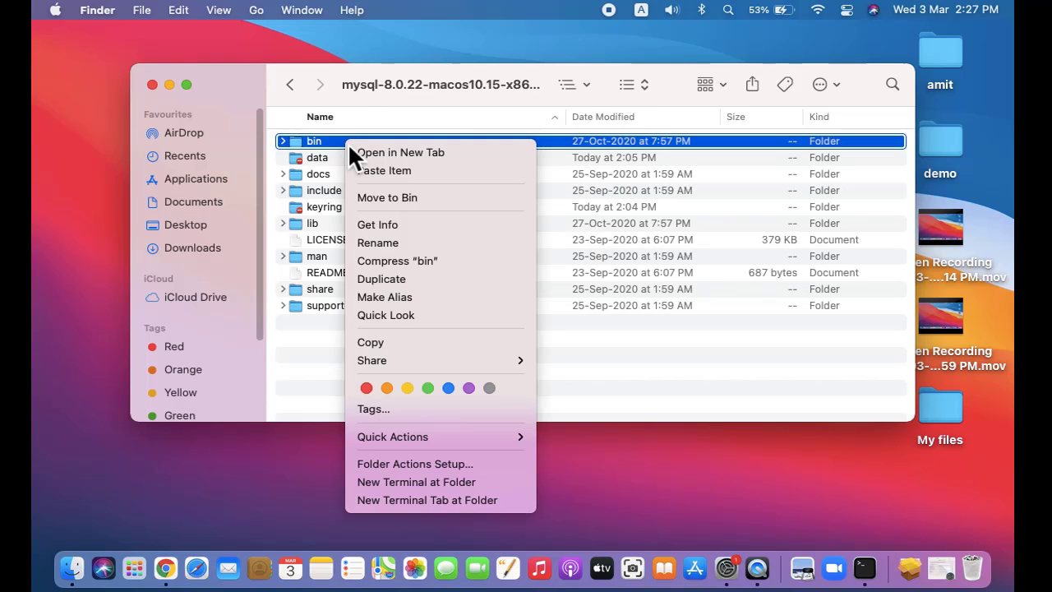
pyautogui.moveTo(416, 482)
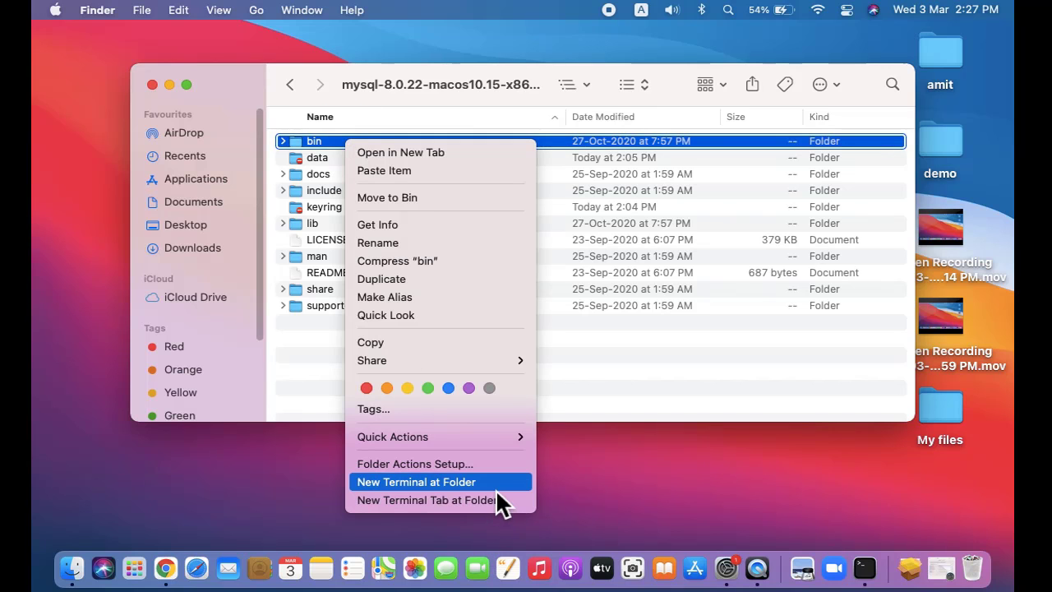
pyautogui.click(416, 482)
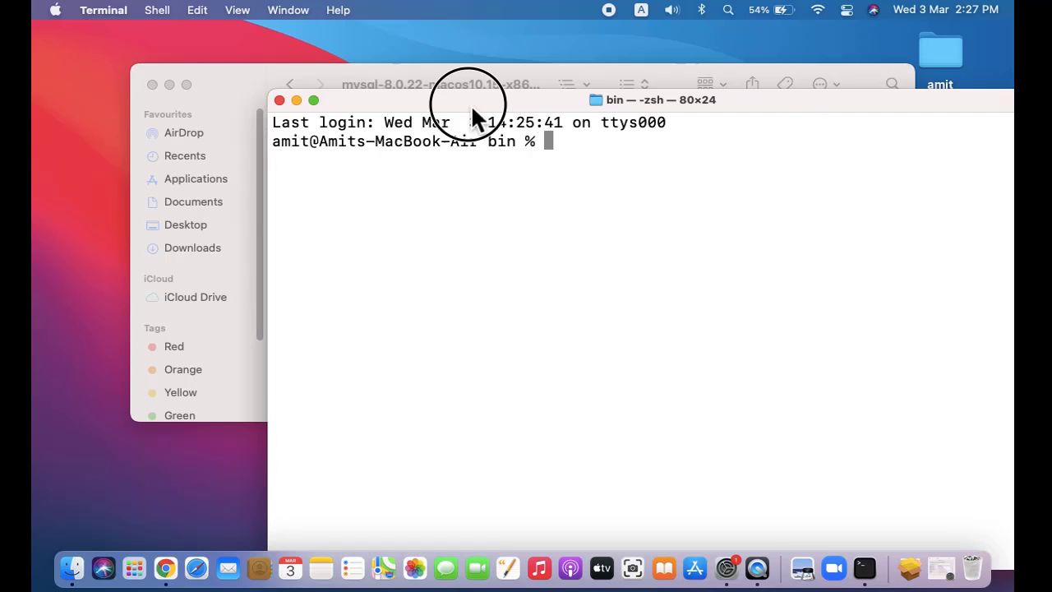
# Step: Run ls to list the MySQL executables like mysql, mysqld and mysqldump
pyautogui.write('ls')
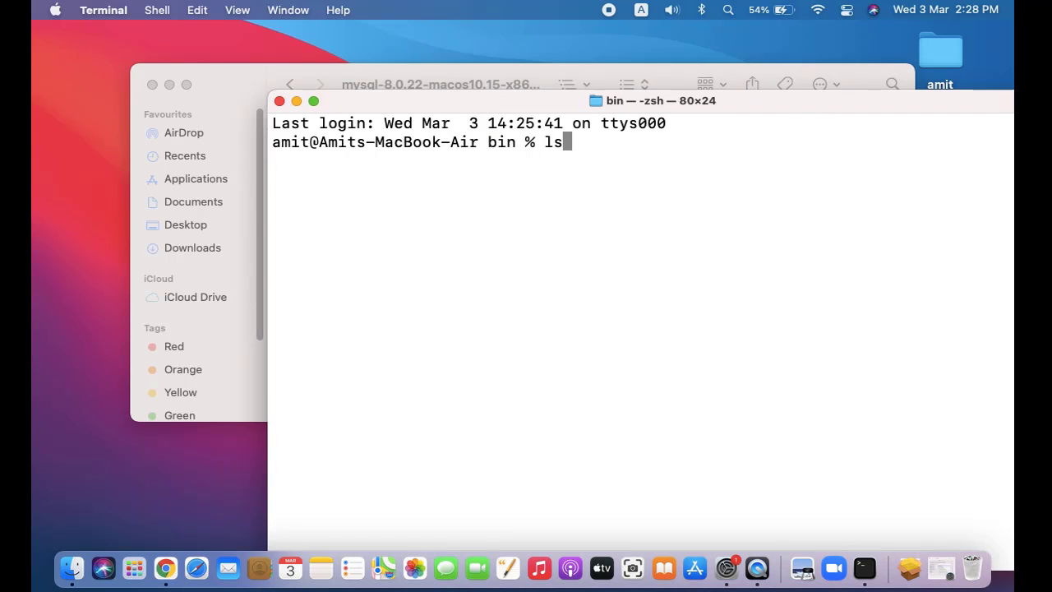
pyautogui.press('Return')
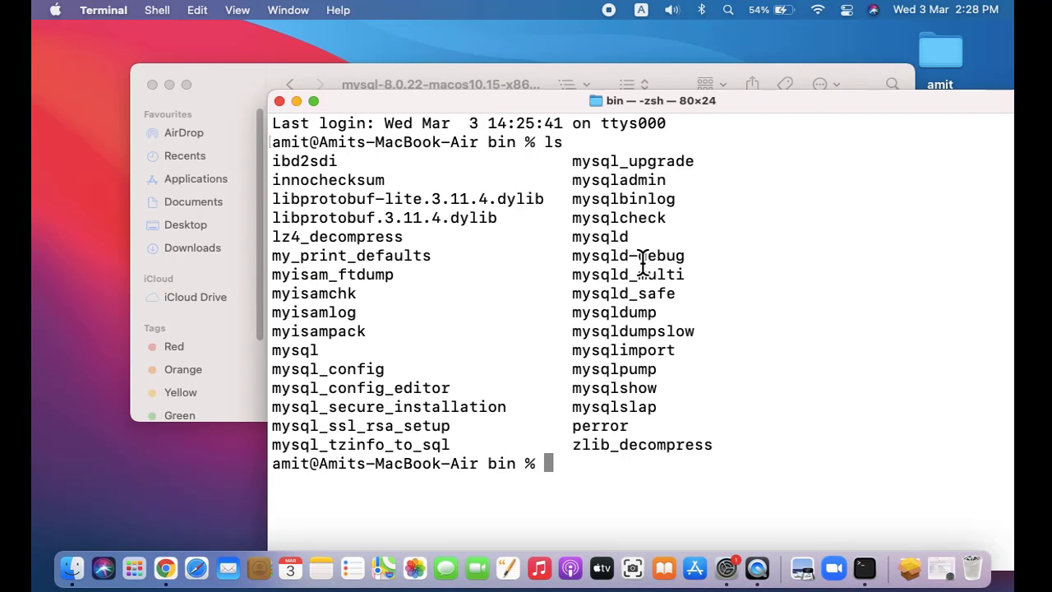